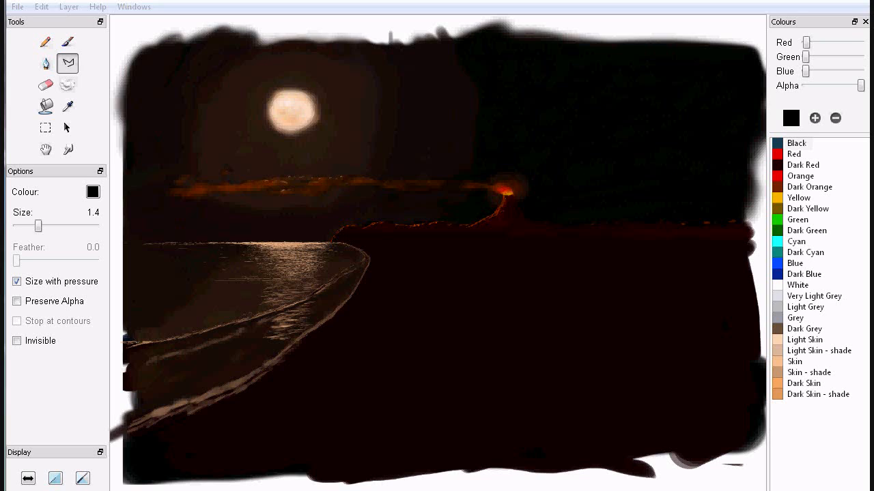
mouse_move(137, 276)
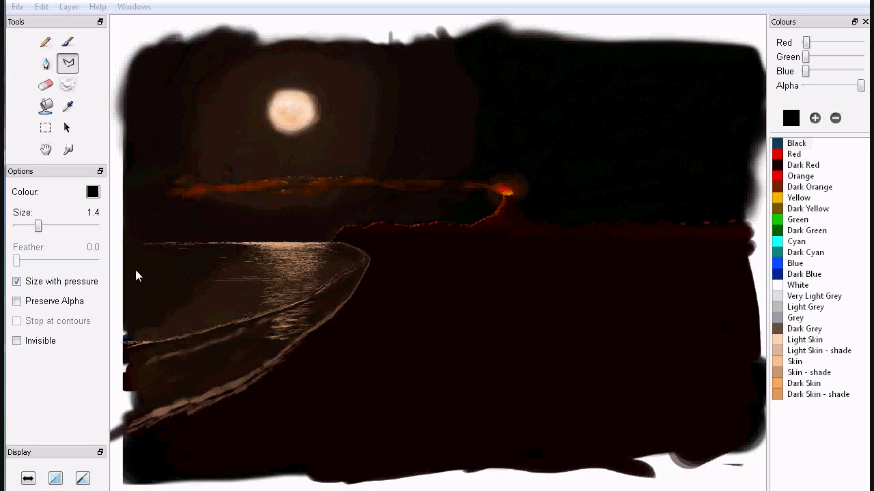
- Switch to the freehand Pencil tool to begin marking over the moonlit beach painting
click(45, 42)
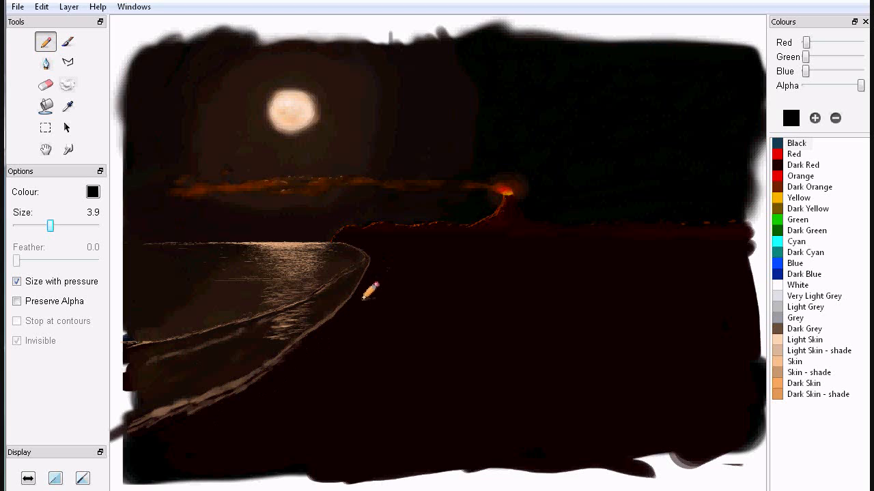
mouse_move(382, 273)
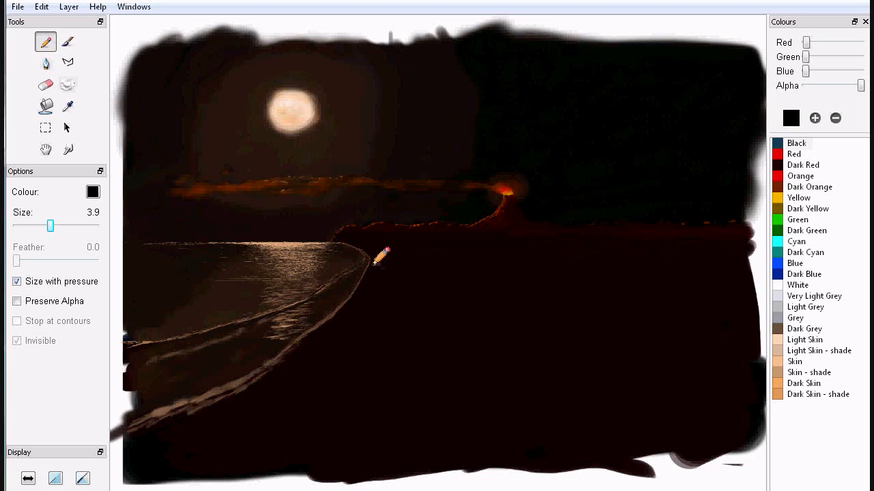
mouse_move(382, 303)
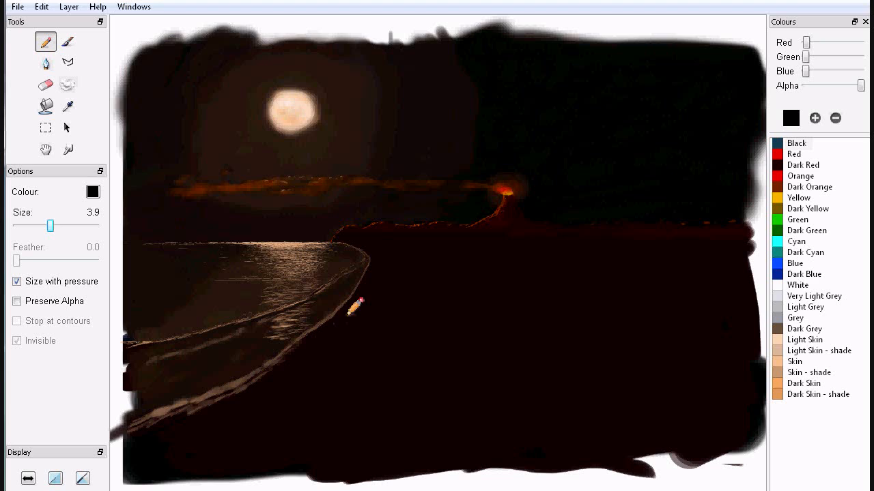
mouse_move(375, 273)
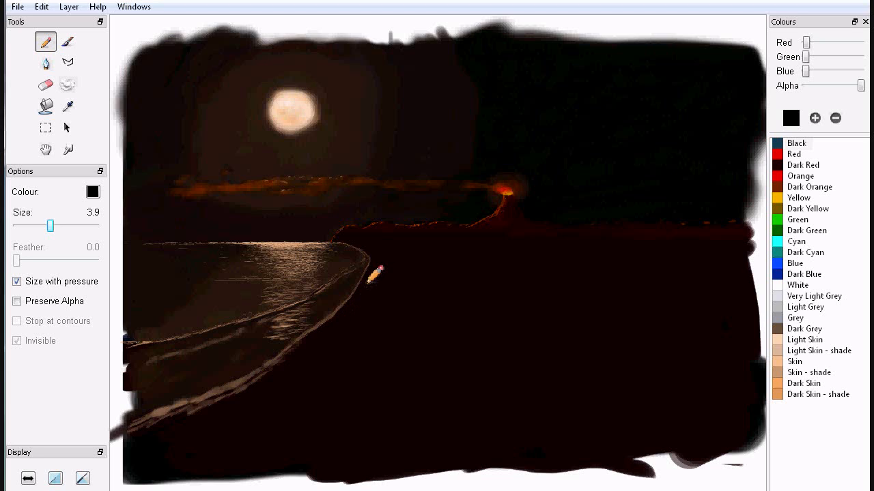
mouse_move(394, 287)
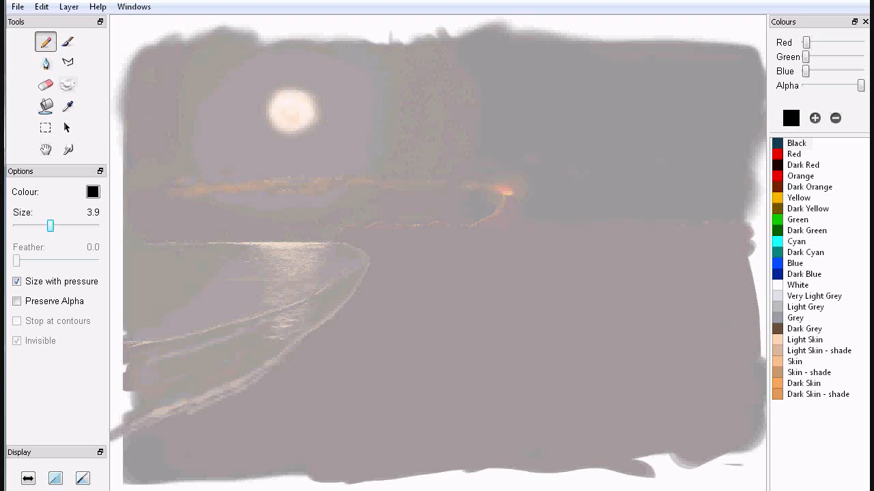
mouse_move(172, 348)
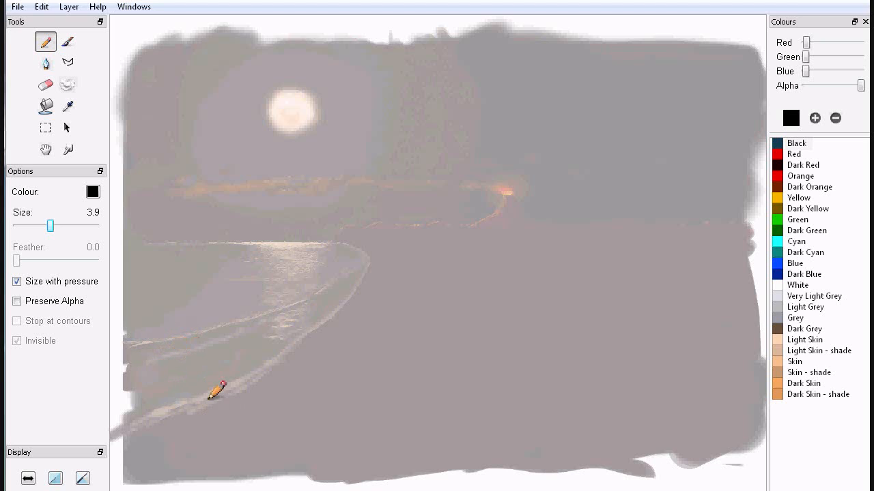
mouse_move(229, 412)
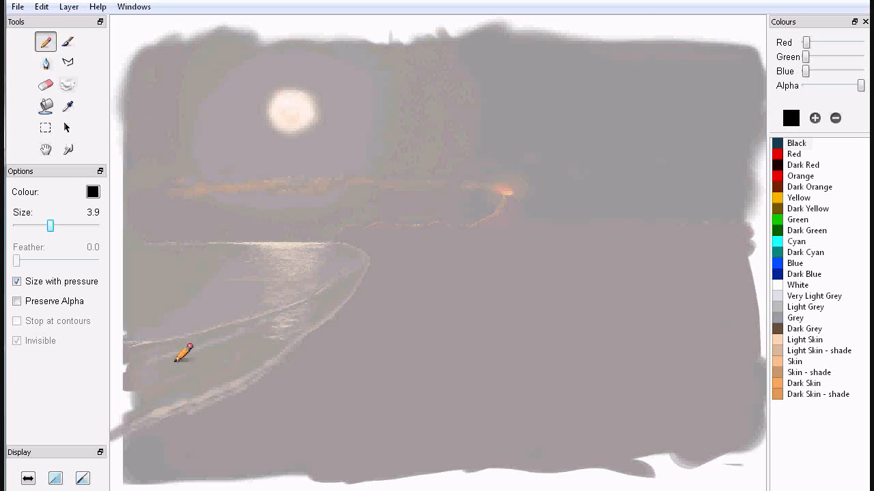
mouse_move(66, 63)
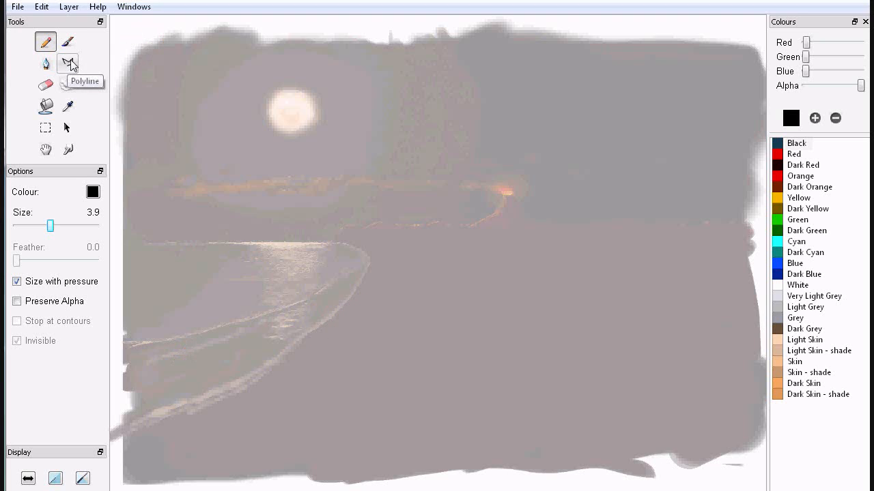
- Draw a thin black horizon line across the painting with the Polyline tool, then choose red
click(68, 62)
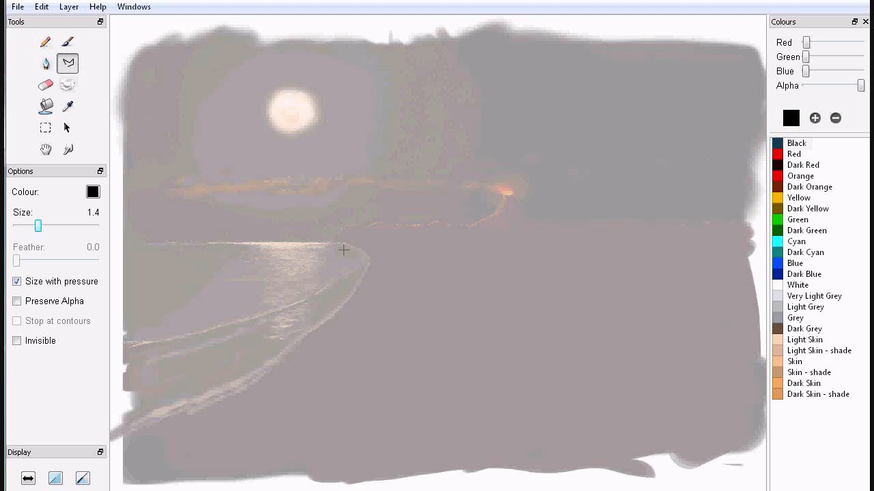
mouse_move(116, 243)
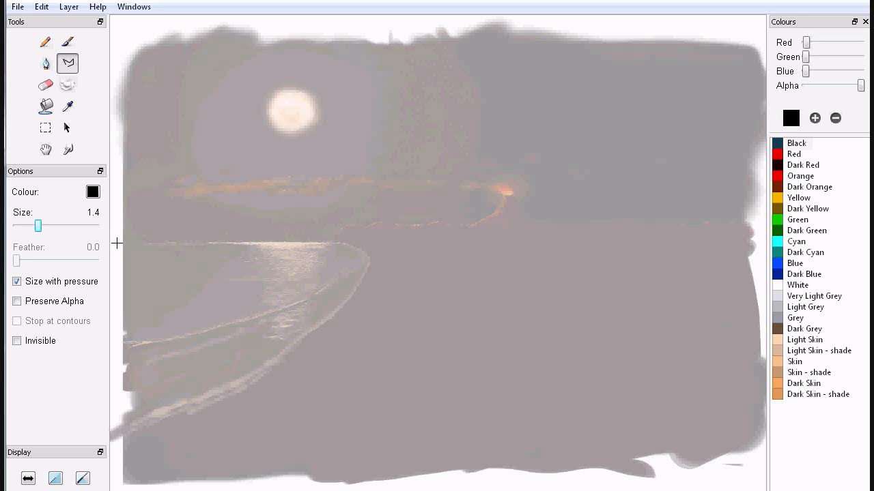
drag(117, 243, 737, 254)
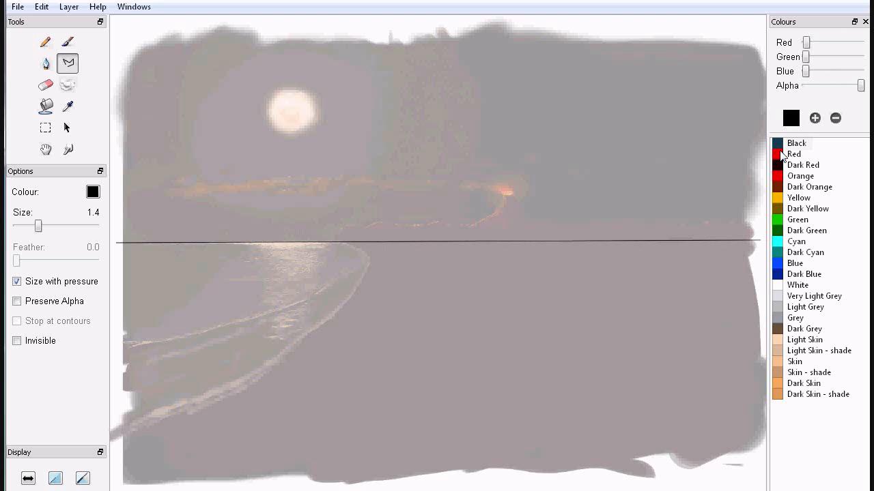
click(793, 154)
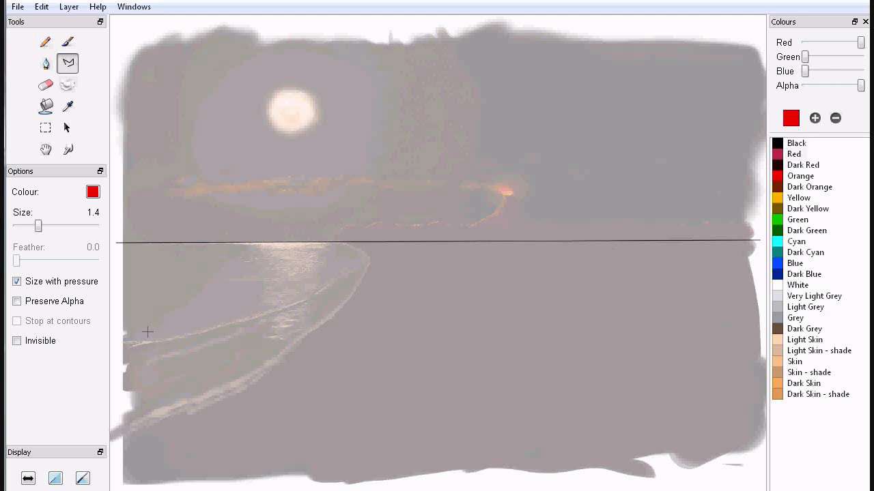
mouse_move(205, 333)
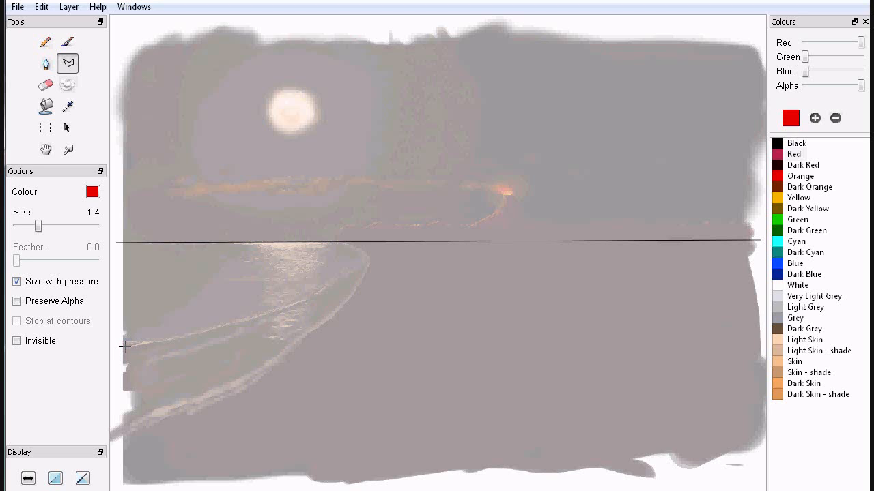
- Draw two red perspective lines from the left edge converging at the horizon's right end
drag(125, 348, 239, 332)
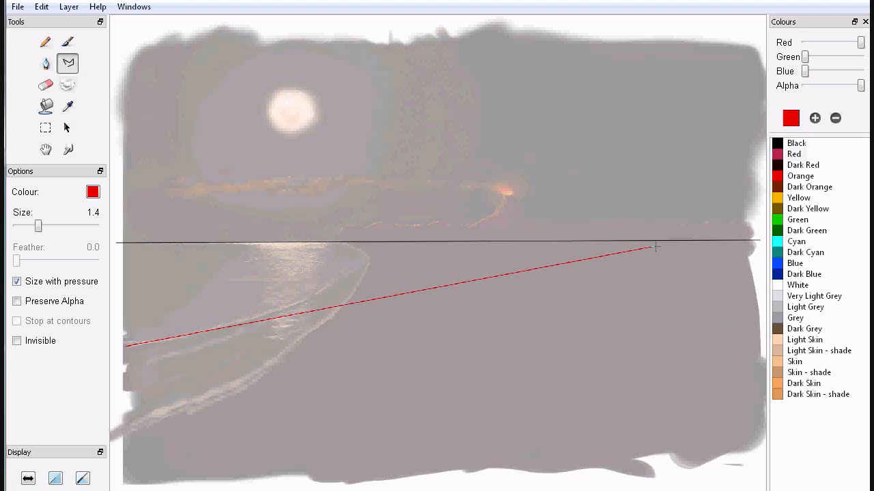
drag(656, 248, 666, 252)
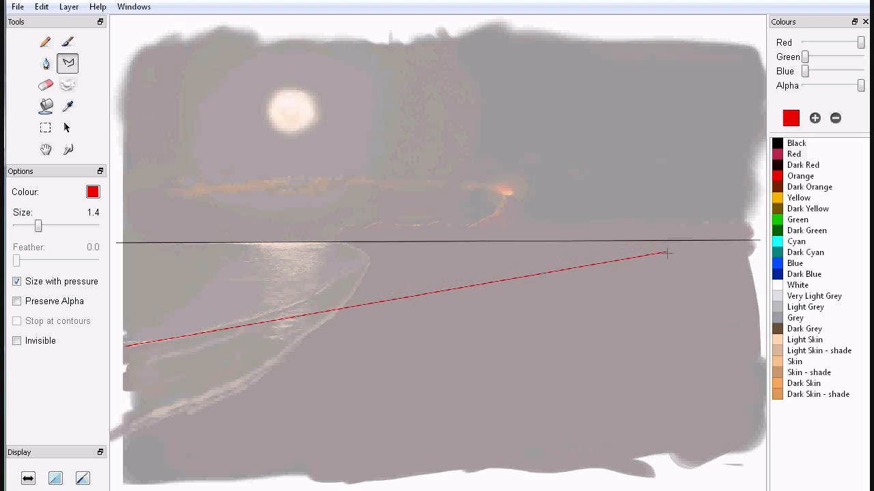
drag(667, 252, 727, 250)
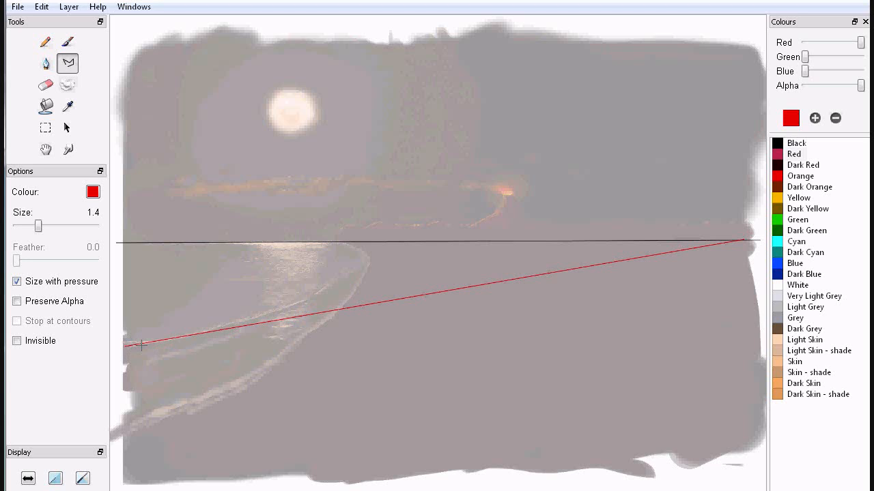
mouse_move(178, 334)
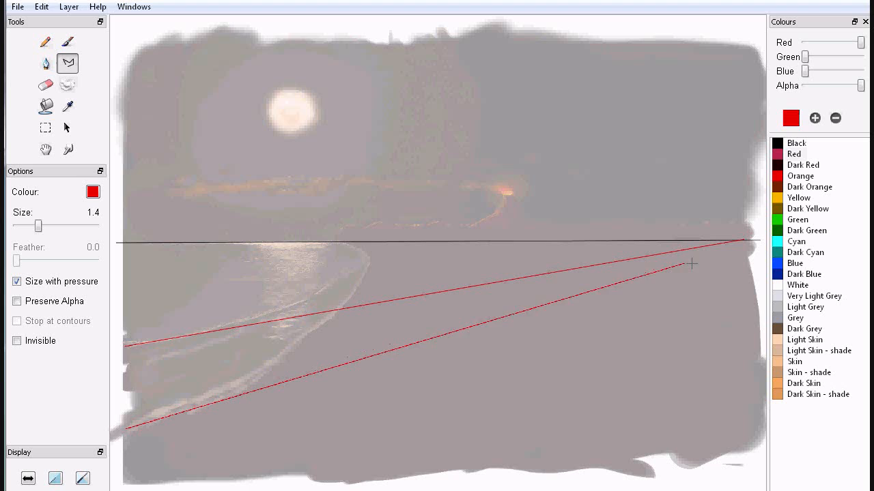
drag(689, 265, 740, 243)
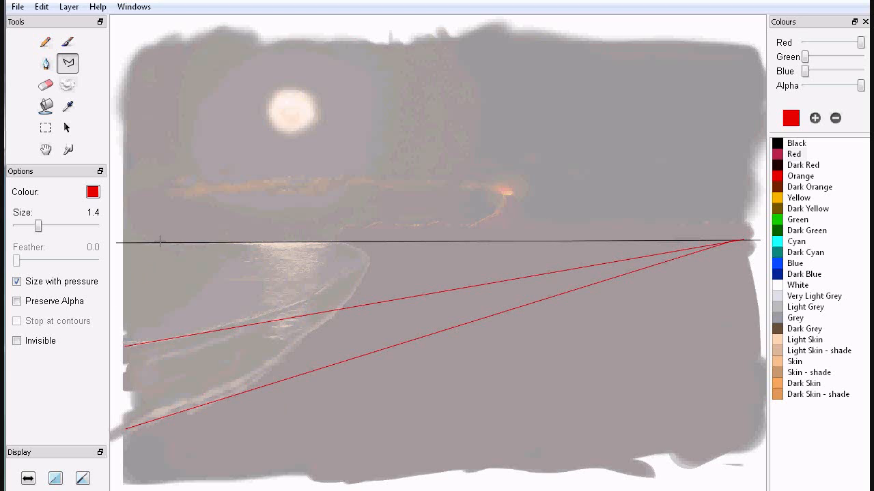
mouse_move(158, 243)
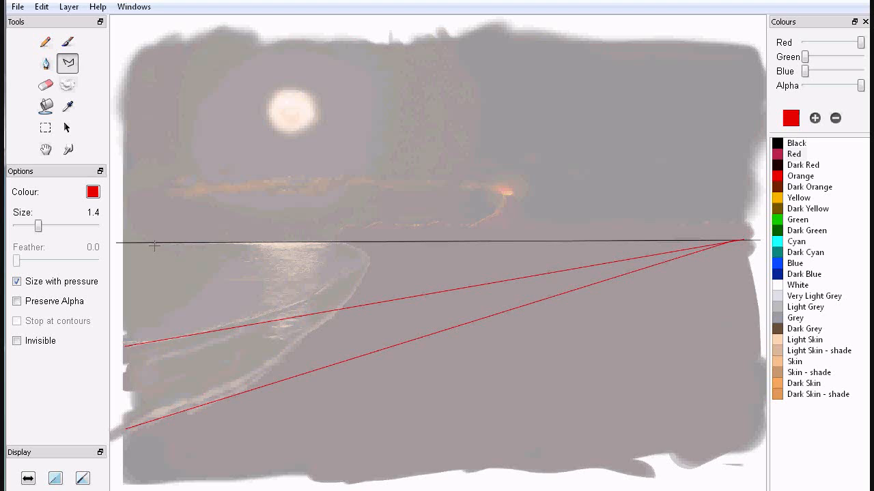
- Drop a red vertical from the left horizon point and a diagonal angling down toward the shore
drag(156, 245, 158, 471)
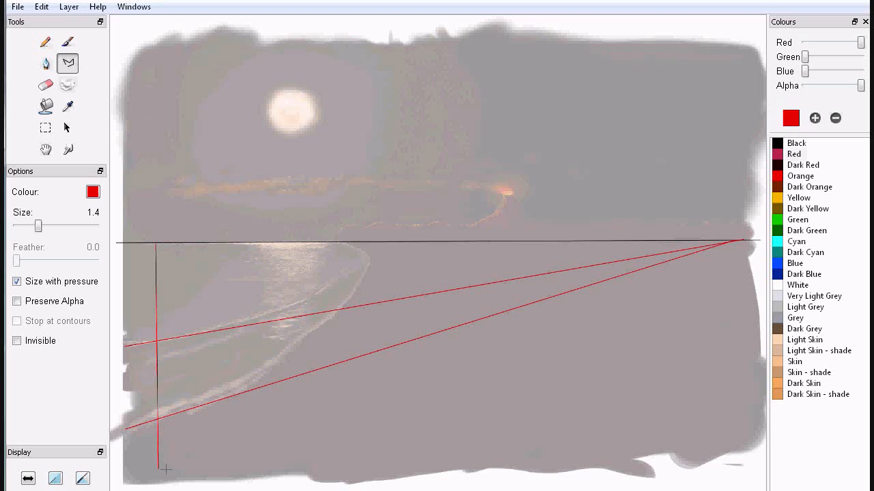
mouse_move(238, 339)
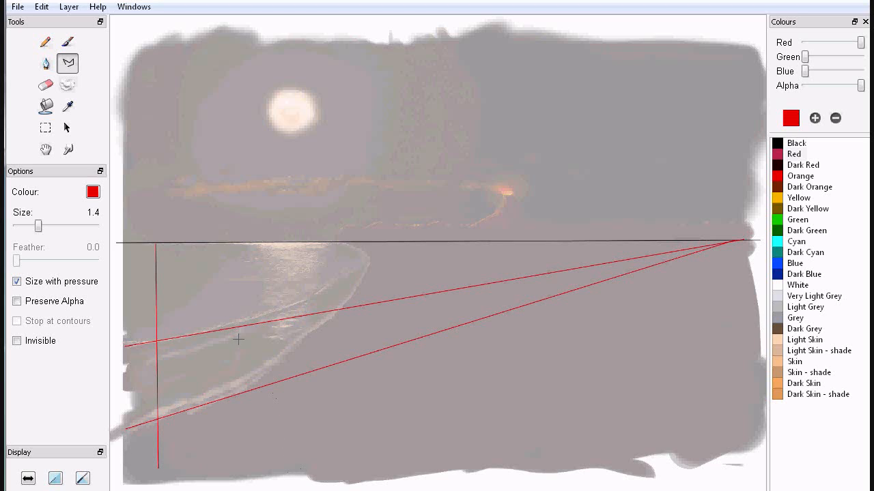
mouse_move(211, 334)
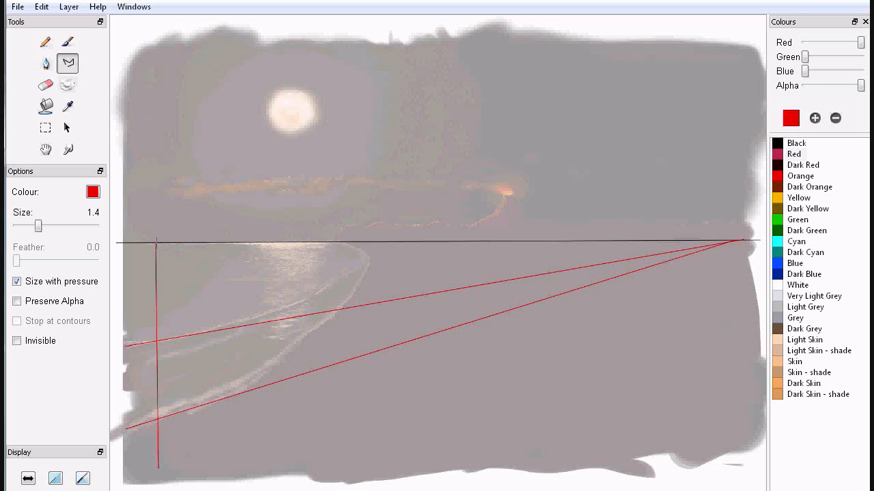
drag(157, 243, 204, 339)
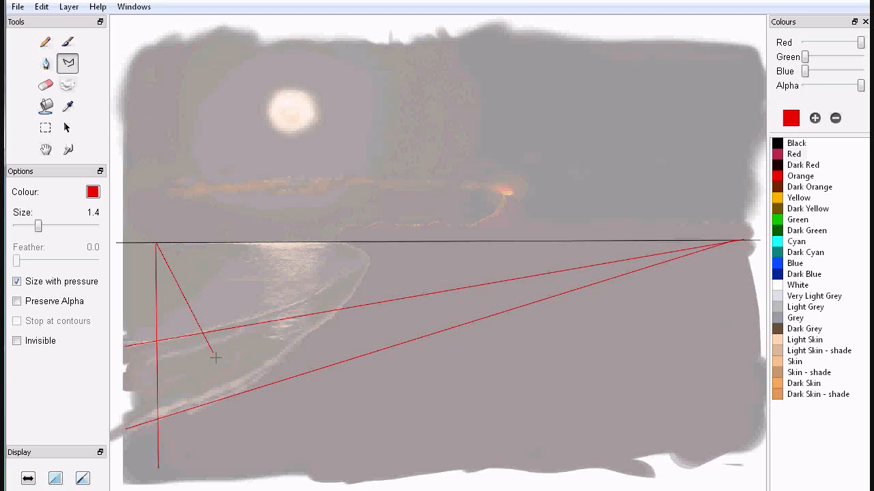
drag(216, 357, 253, 434)
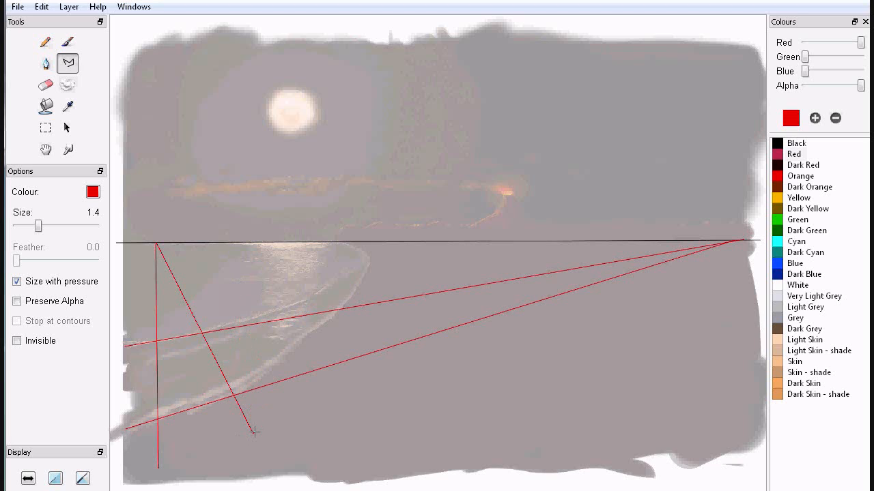
mouse_move(184, 156)
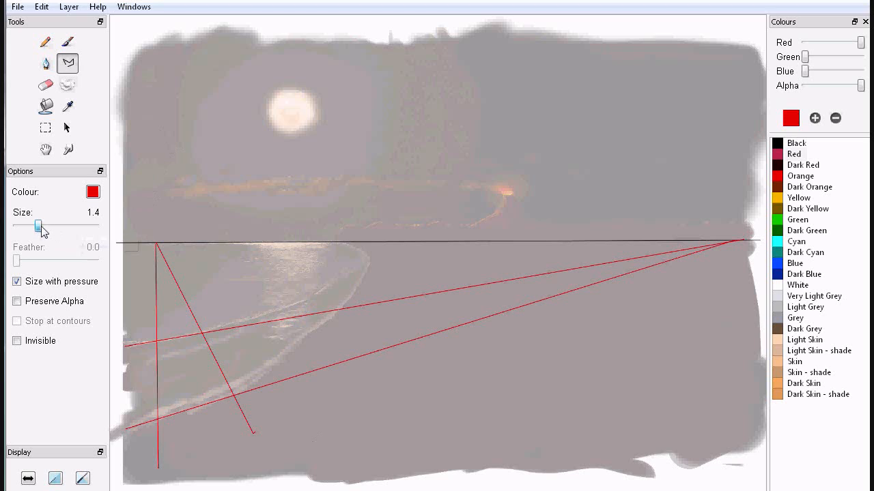
- With a 3.0 white pen, outline the shoreline quadrilateral between the red guides, then thin to 1.2
drag(41, 226, 52, 227)
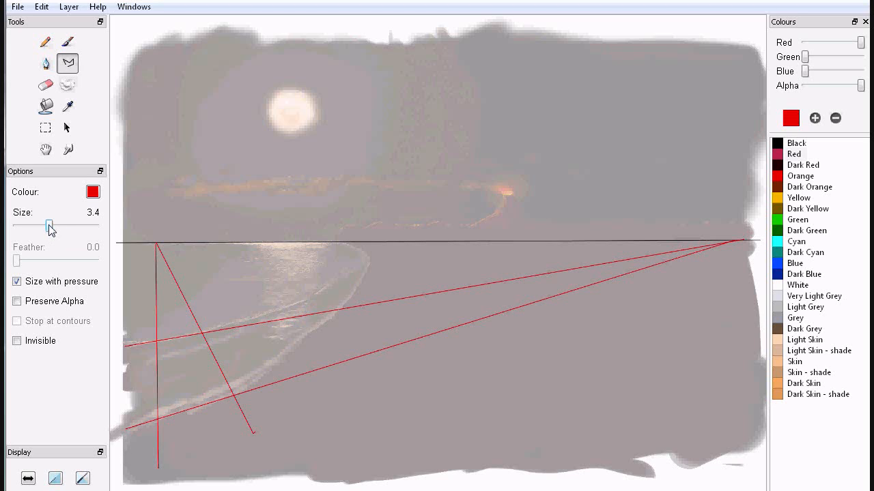
drag(50, 226, 45, 226)
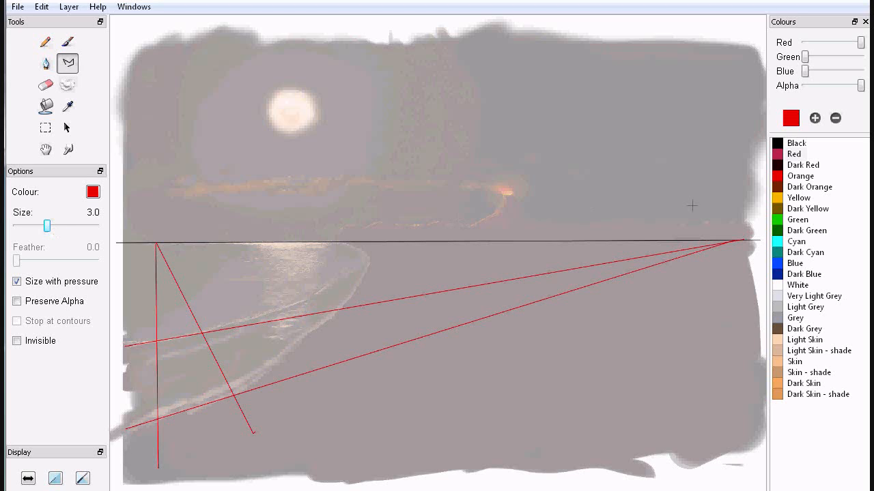
click(797, 285)
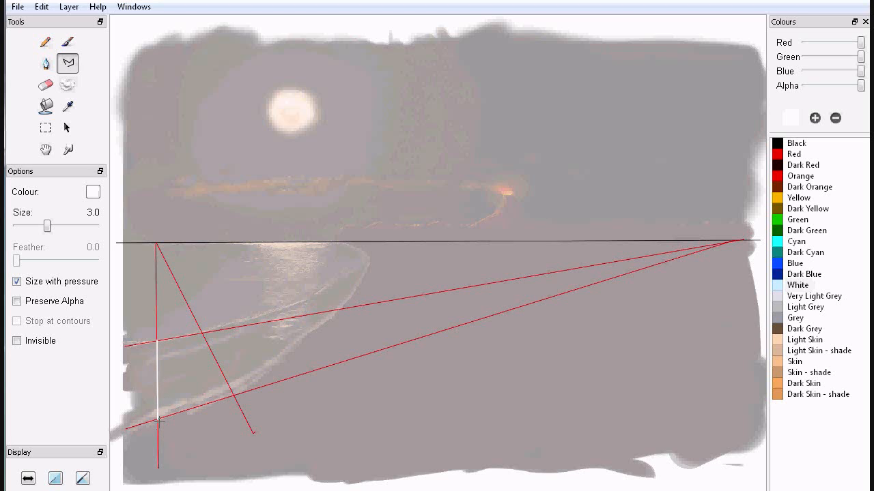
drag(157, 420, 235, 394)
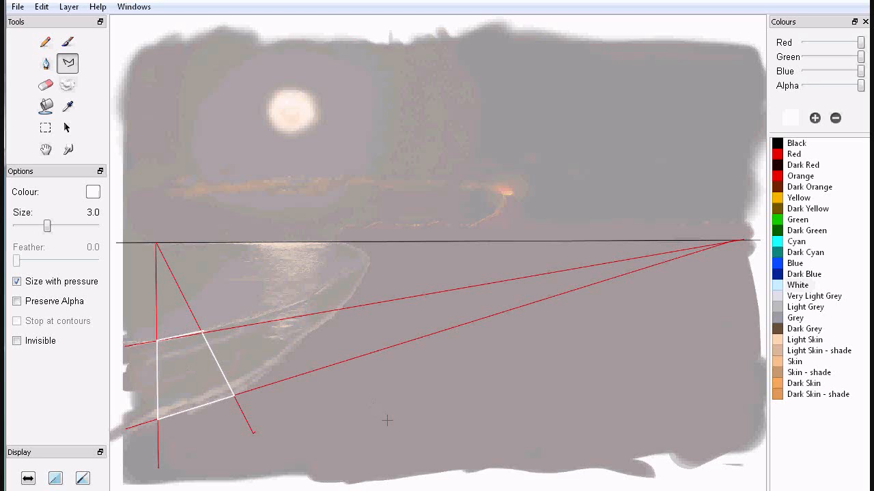
mouse_move(189, 369)
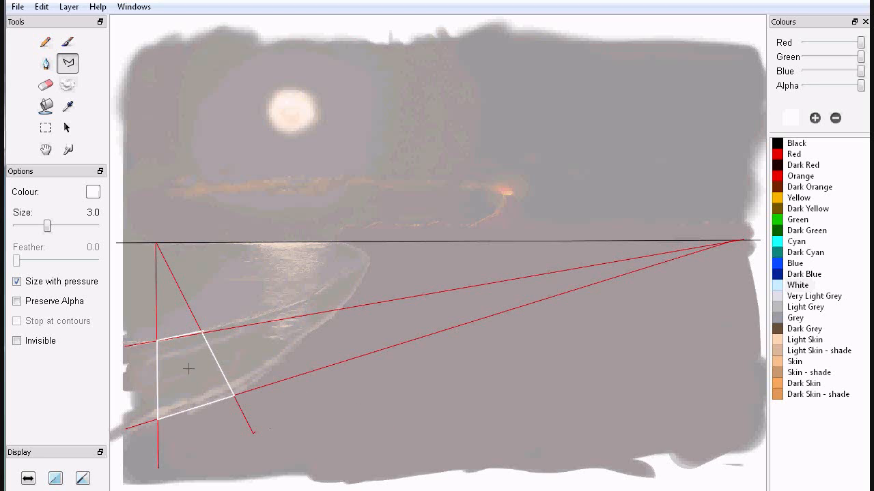
mouse_move(205, 368)
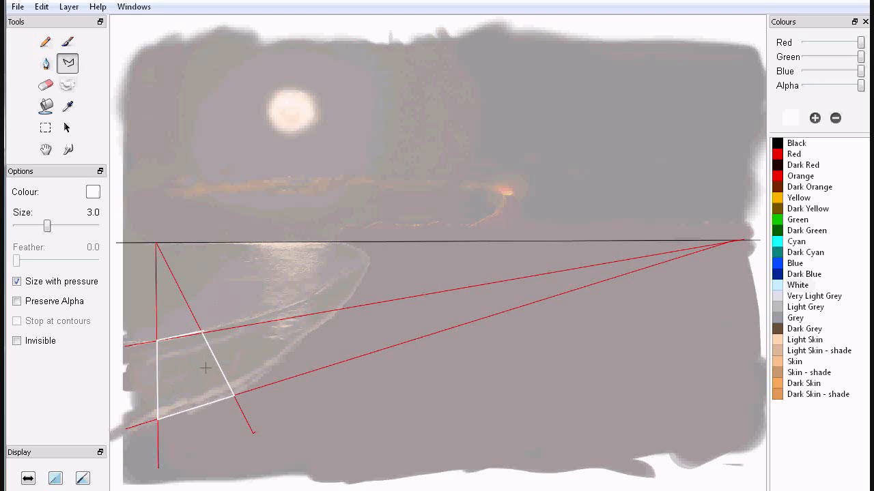
mouse_move(226, 358)
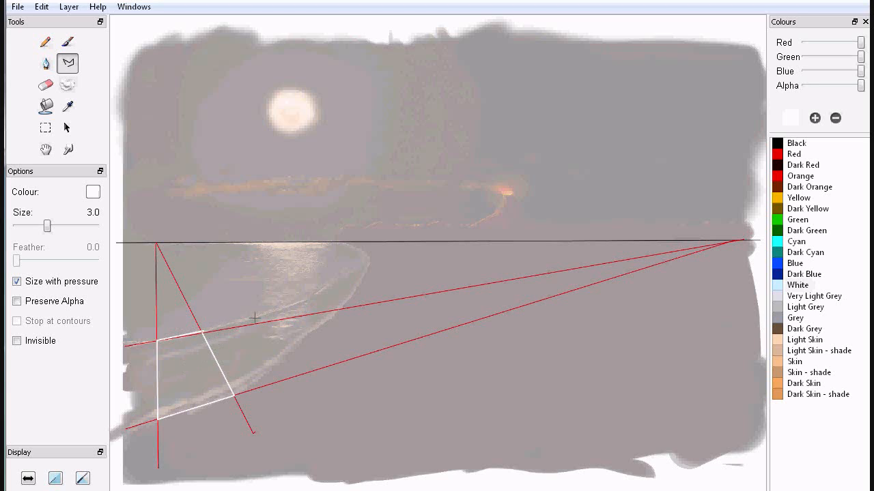
mouse_move(234, 355)
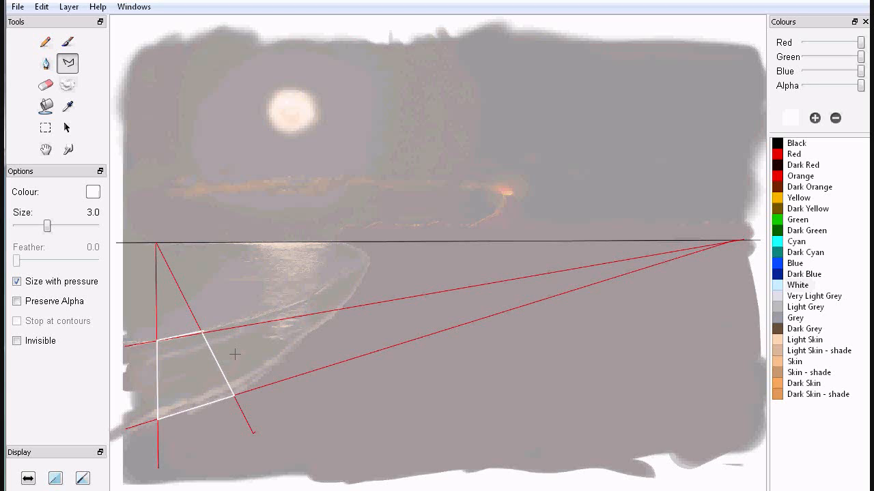
mouse_move(317, 324)
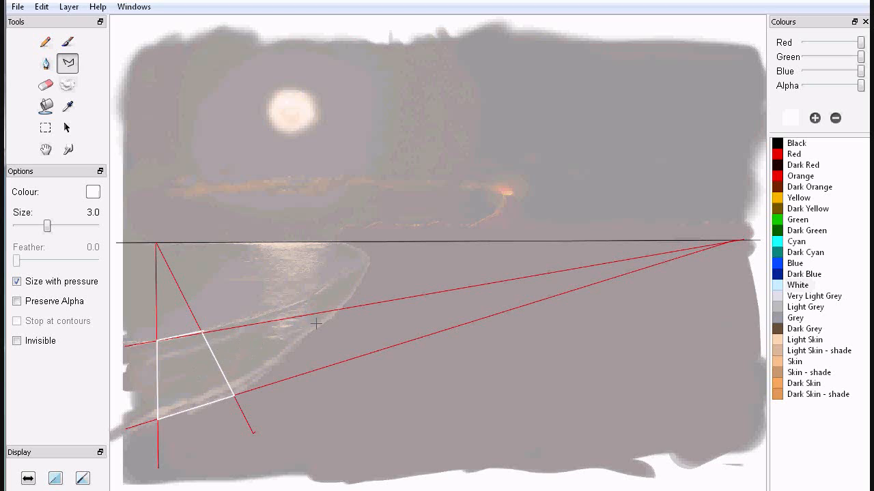
mouse_move(50, 229)
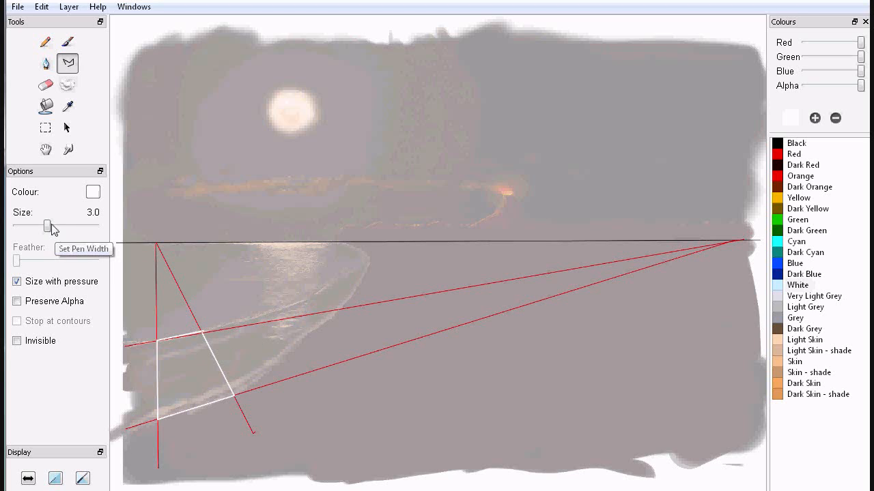
drag(49, 227, 38, 226)
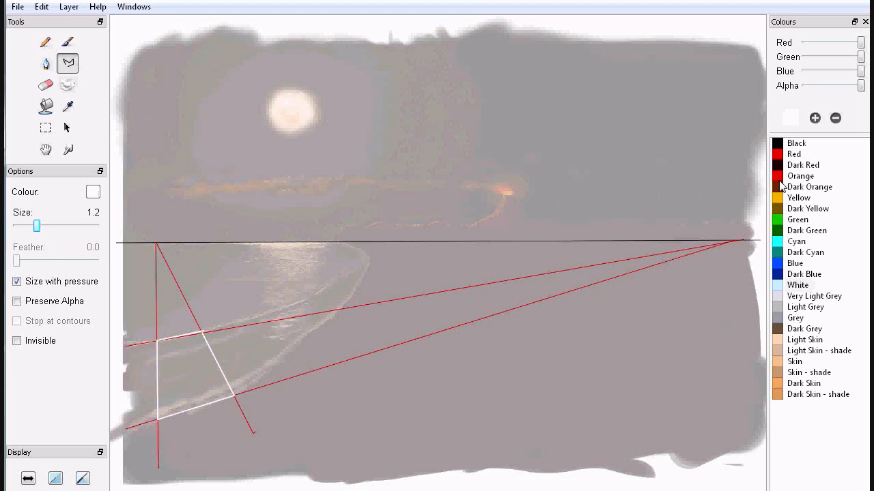
mouse_move(781, 244)
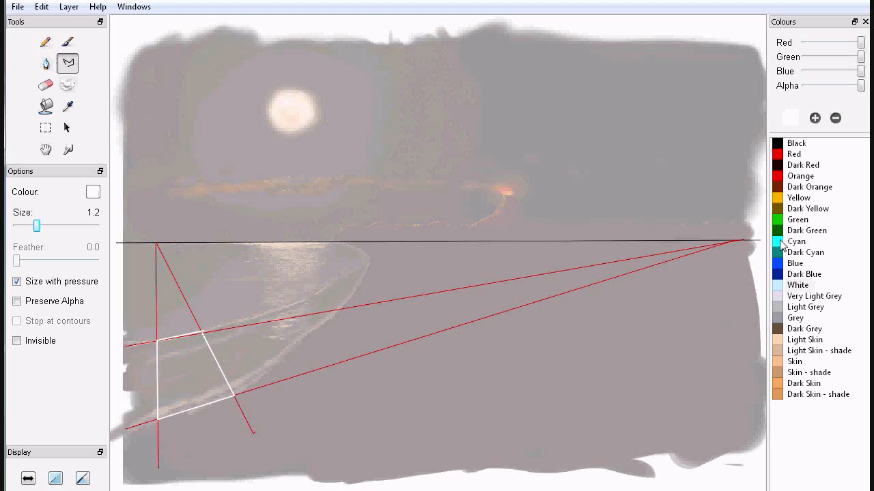
- Draw thin cyan lines from the white outline's corners to a second horizon vanishing point and across the beach
click(795, 241)
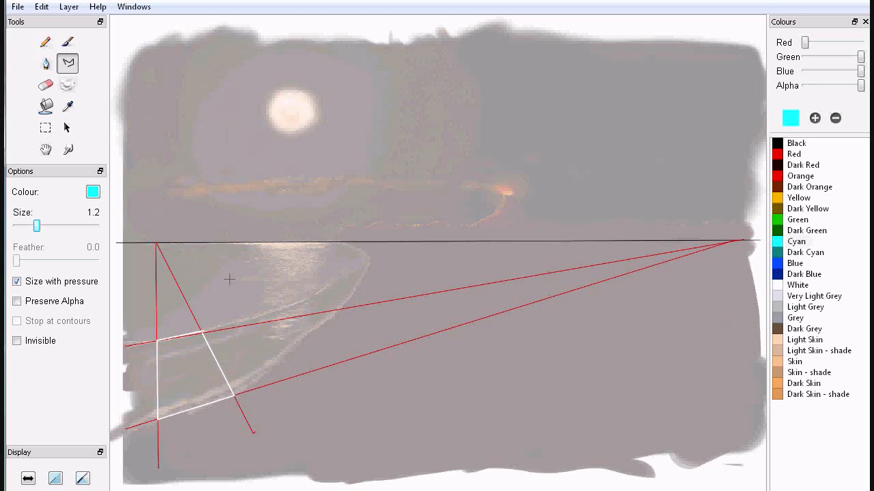
mouse_move(202, 333)
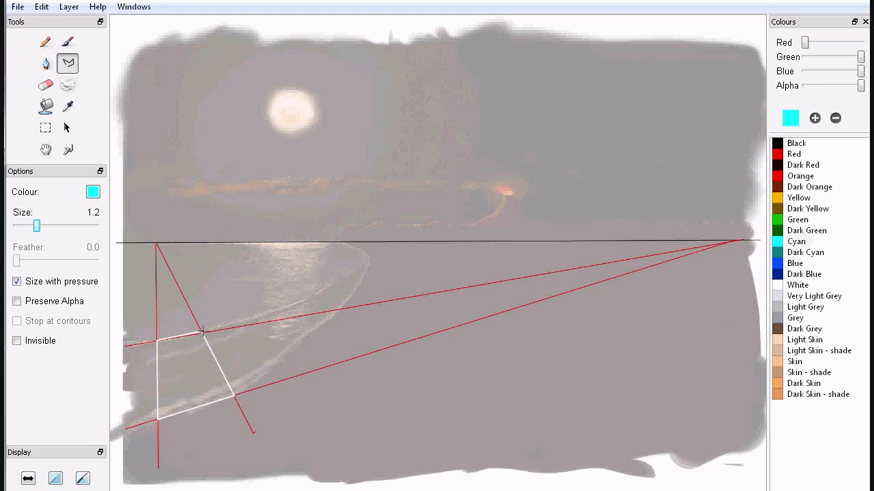
drag(202, 332, 298, 306)
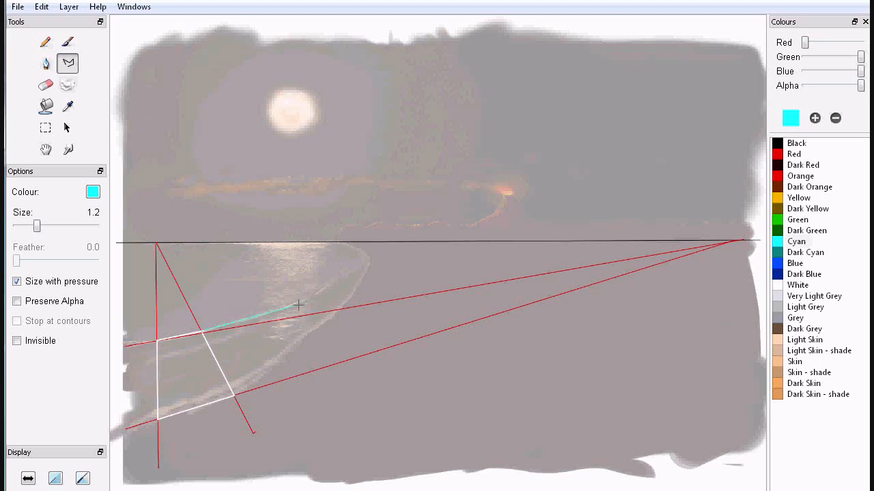
drag(297, 306, 530, 246)
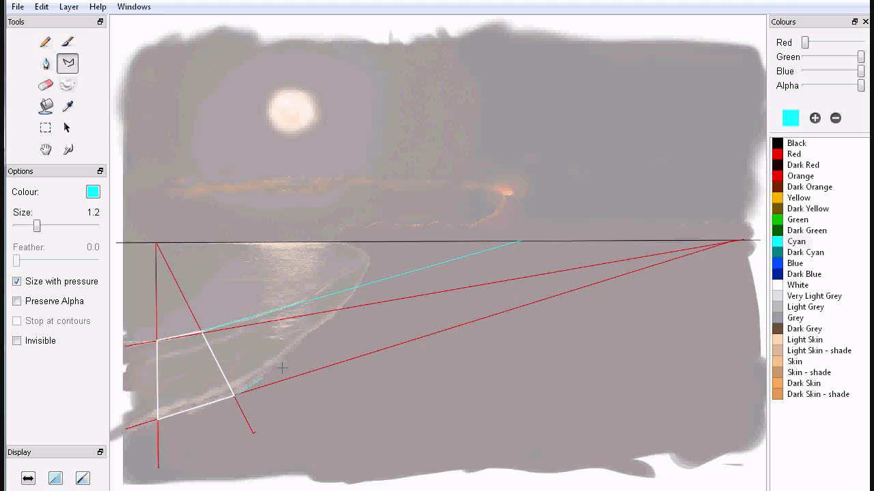
drag(280, 366, 519, 239)
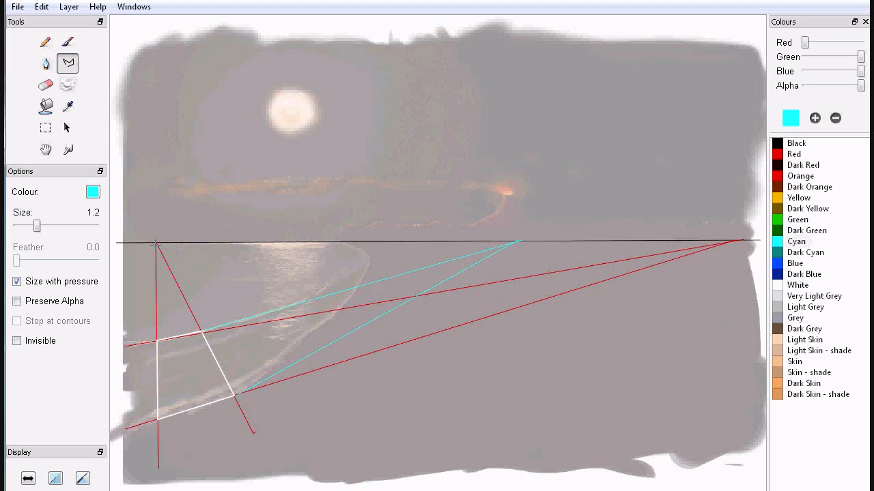
drag(155, 242, 350, 275)
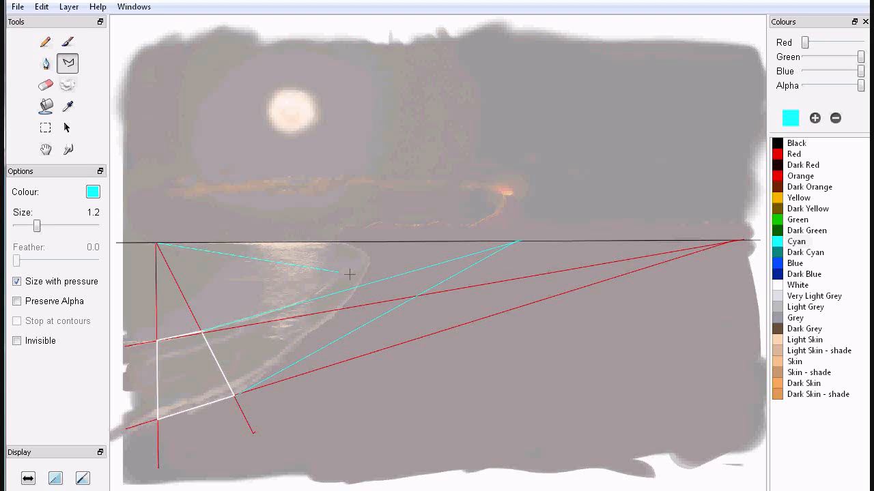
drag(159, 243, 432, 368)
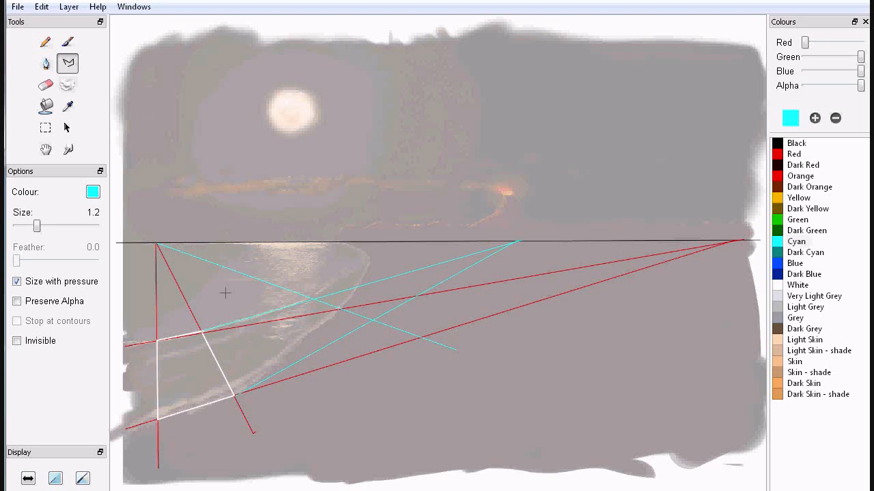
drag(28, 227, 35, 227)
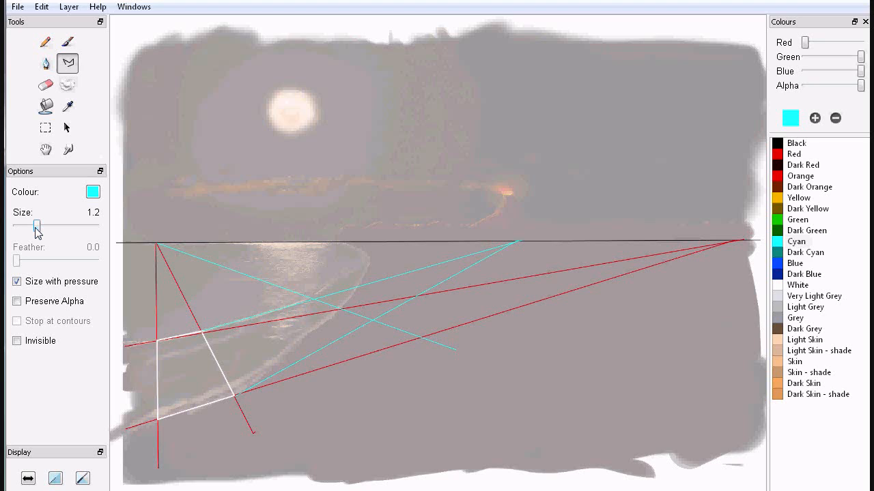
- With the pen back at 3.0, draw a second white quadrilateral extending the first along the cyan guides
drag(37, 229, 42, 229)
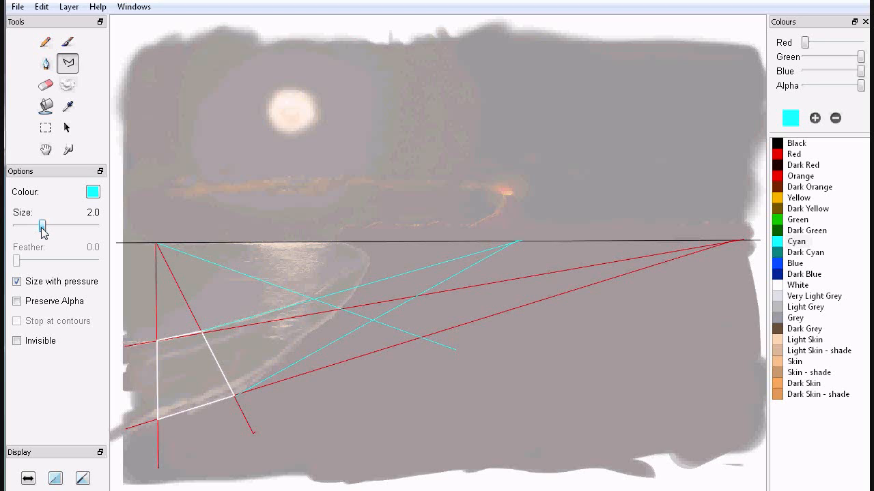
drag(41, 225, 46, 225)
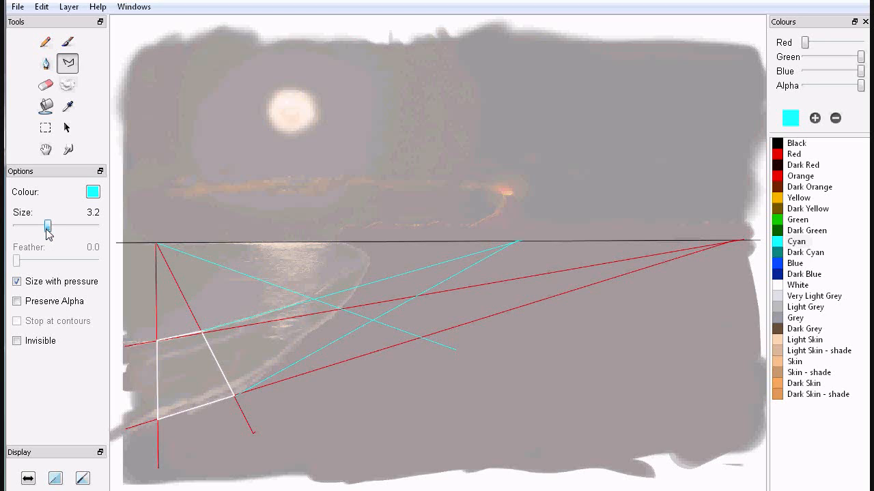
drag(48, 226, 47, 227)
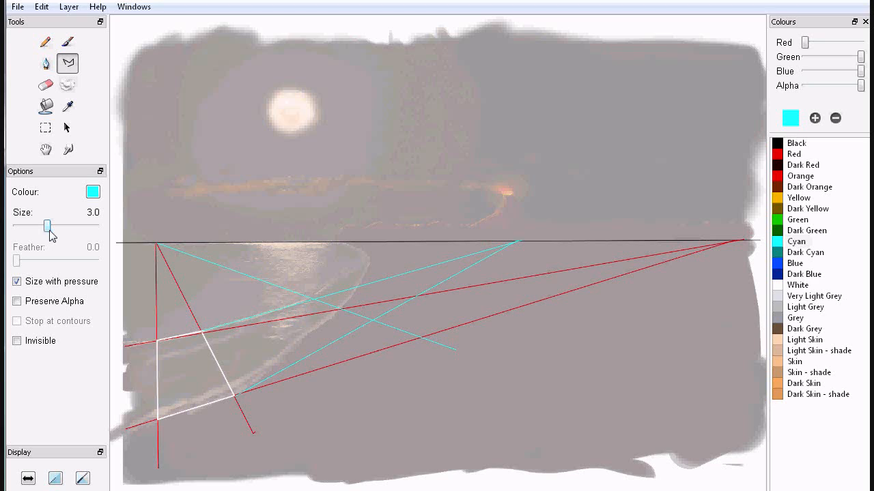
mouse_move(784, 290)
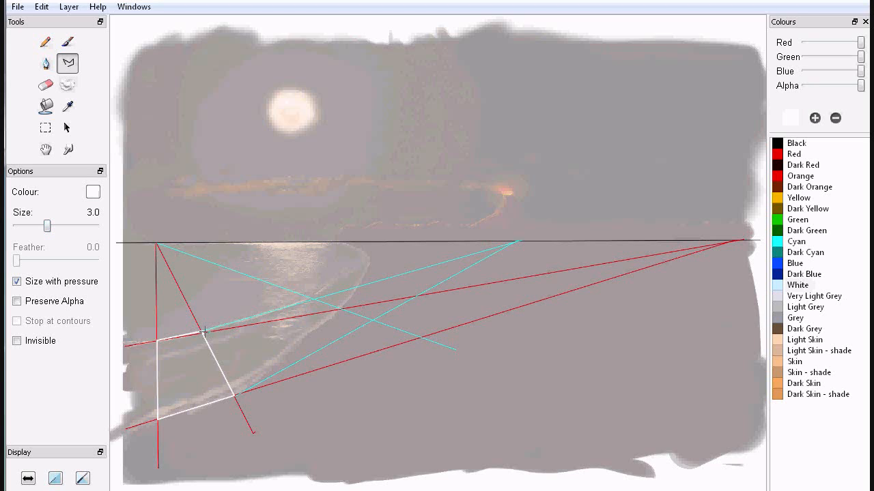
drag(205, 333, 313, 296)
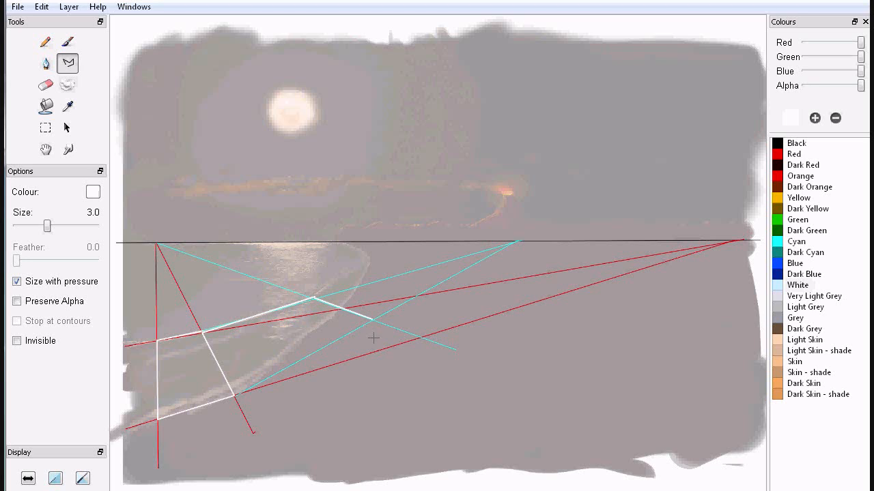
drag(374, 319, 239, 396)
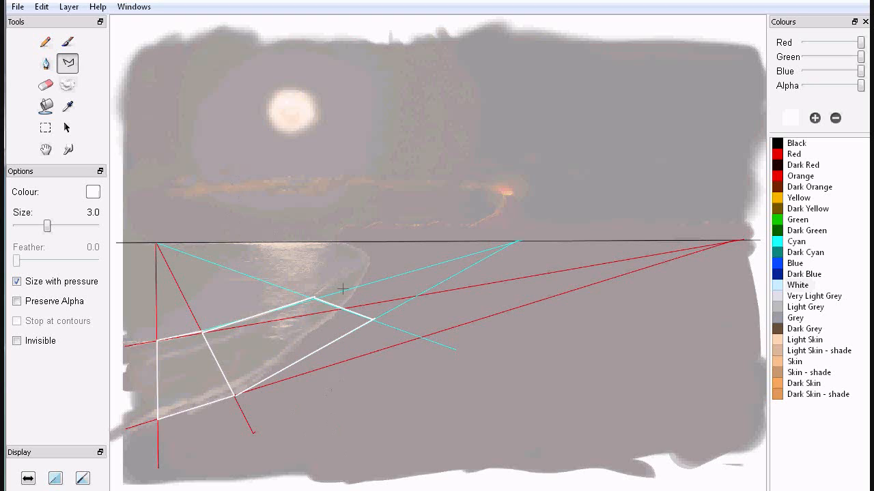
mouse_move(384, 340)
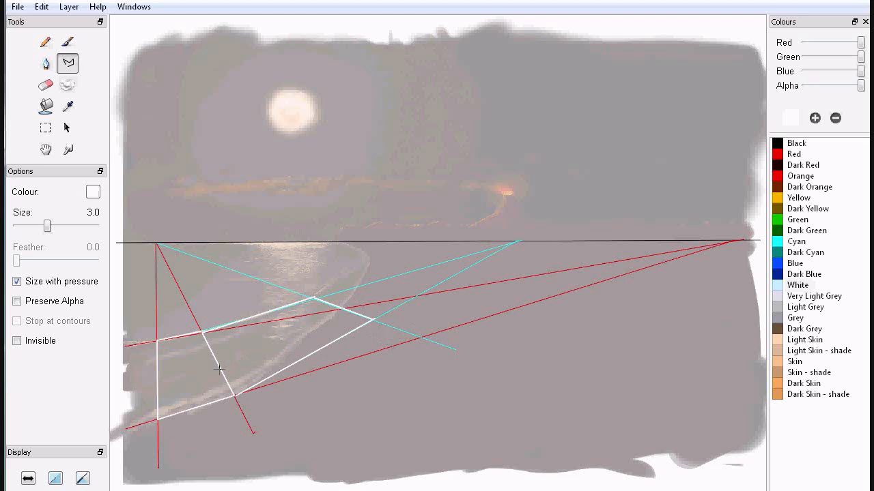
mouse_move(551, 285)
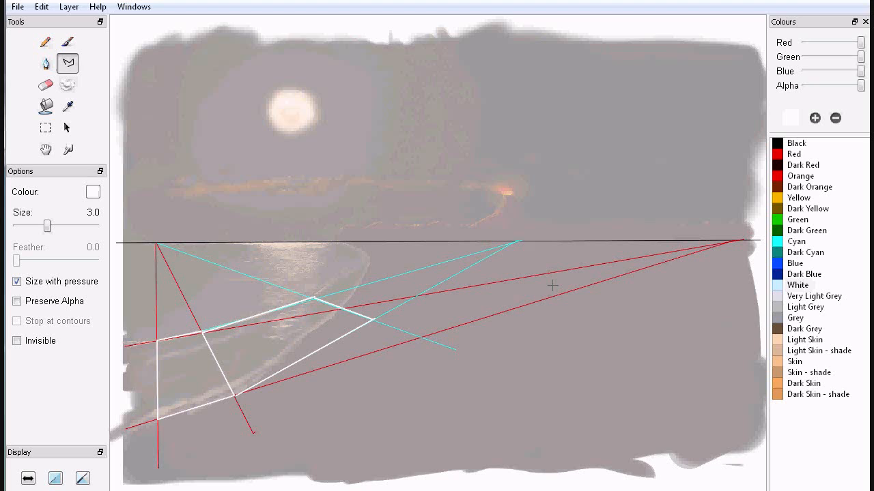
mouse_move(241, 329)
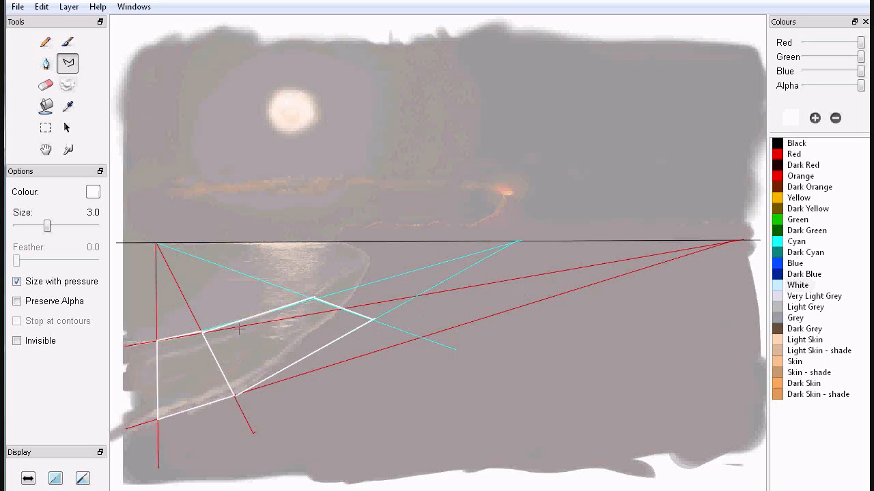
mouse_move(397, 287)
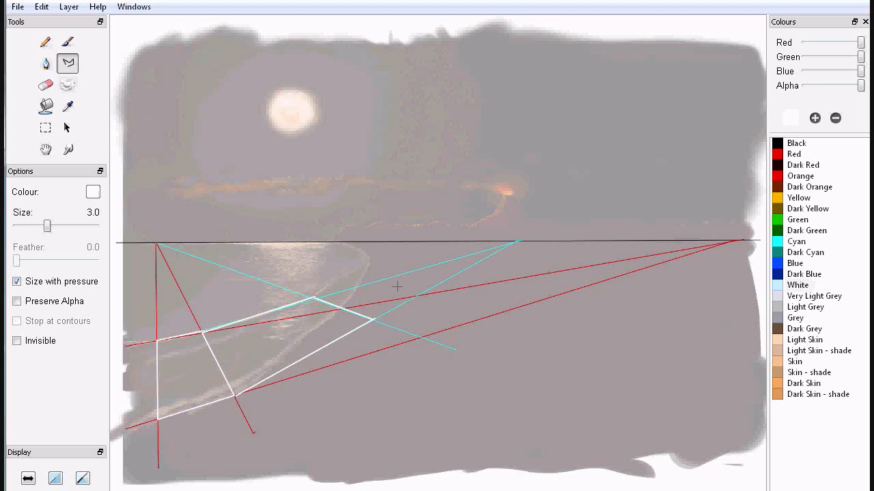
mouse_move(453, 269)
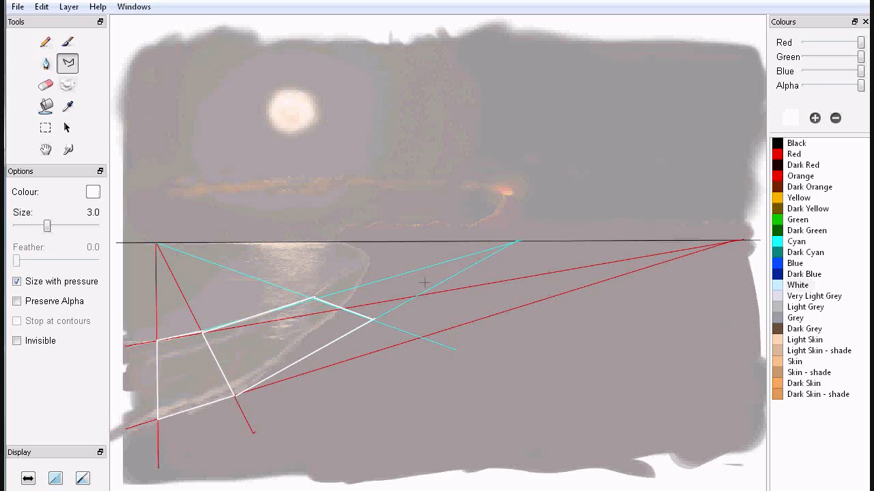
mouse_move(381, 316)
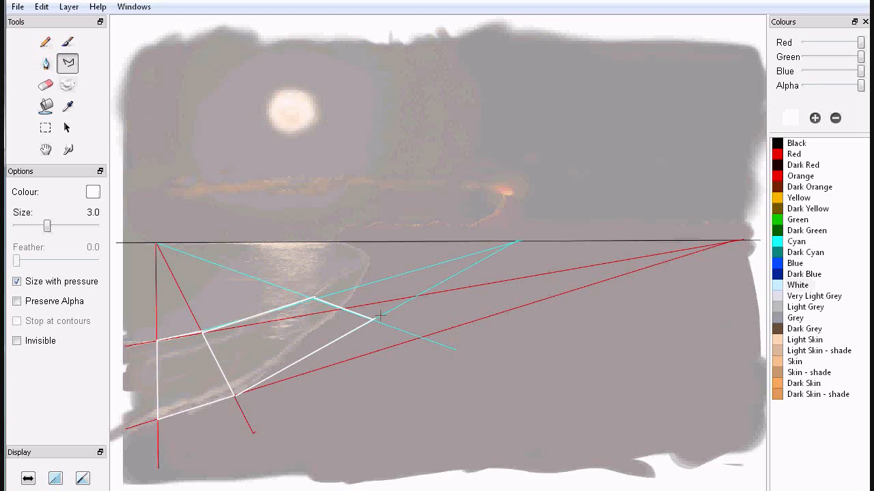
mouse_move(385, 328)
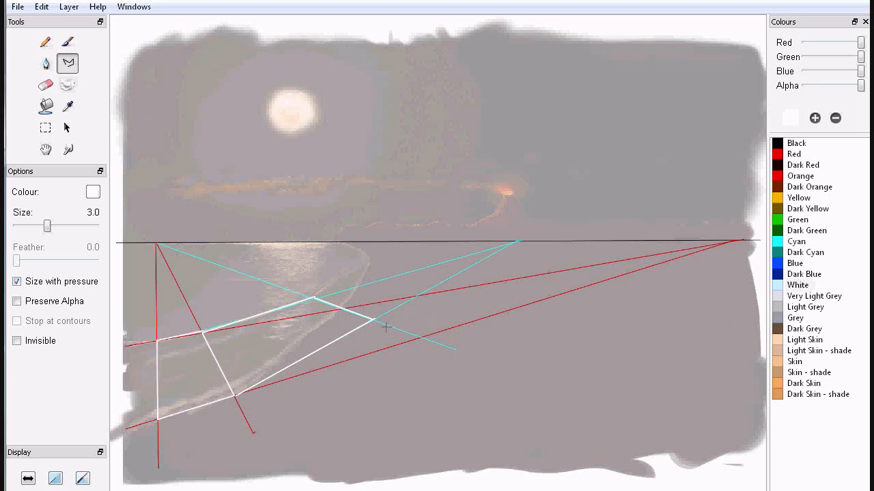
mouse_move(334, 355)
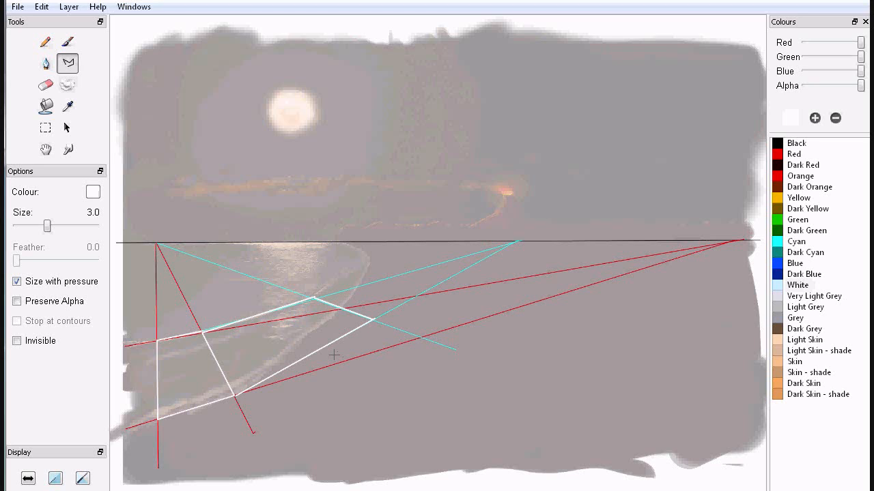
mouse_move(415, 279)
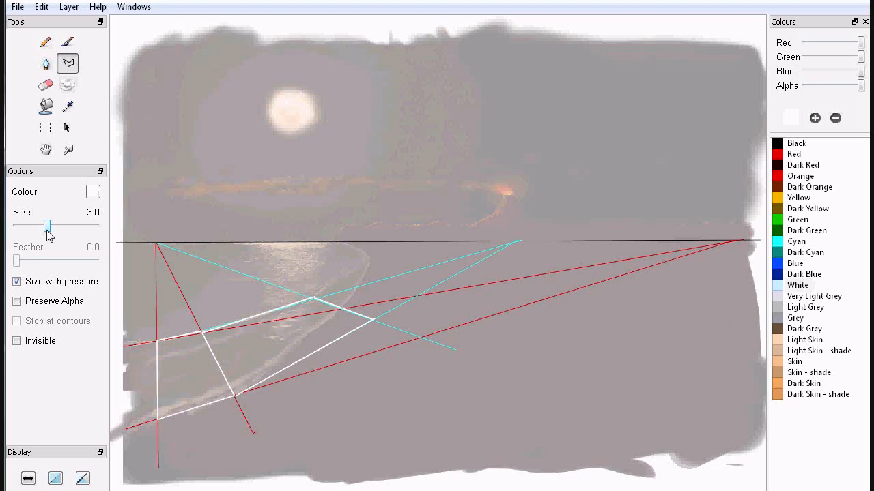
- With a 1.2 orange pen, sketch guide lines from the second polygon's corners toward the horizon
drag(47, 227, 41, 227)
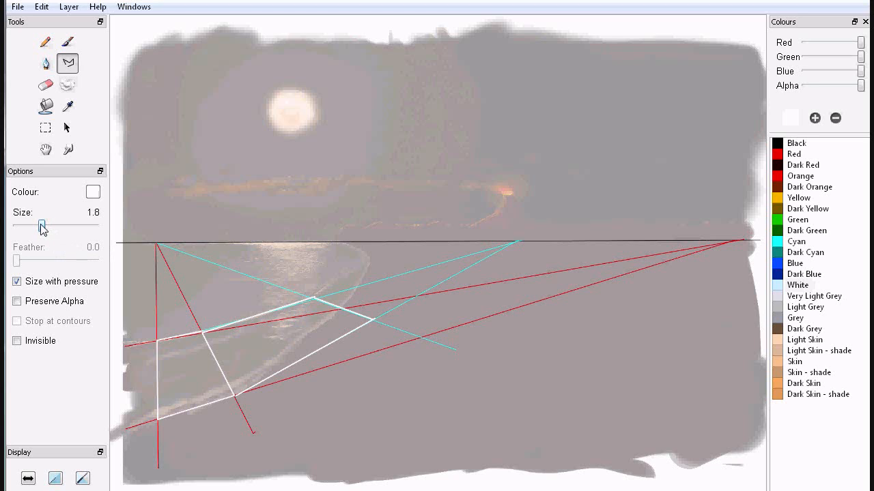
drag(42, 224, 36, 223)
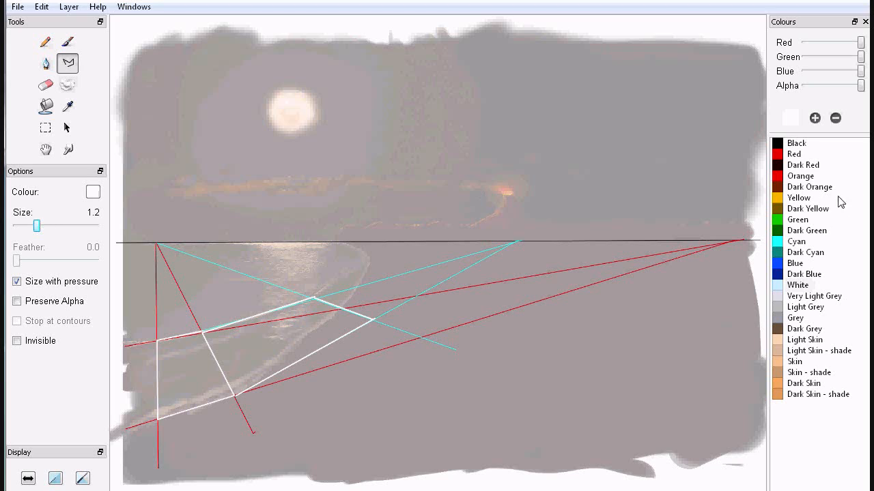
click(798, 197)
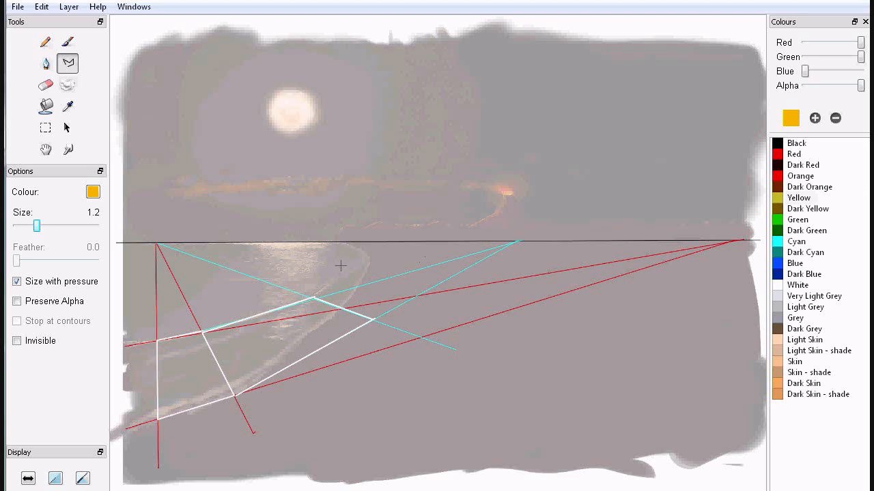
mouse_move(312, 298)
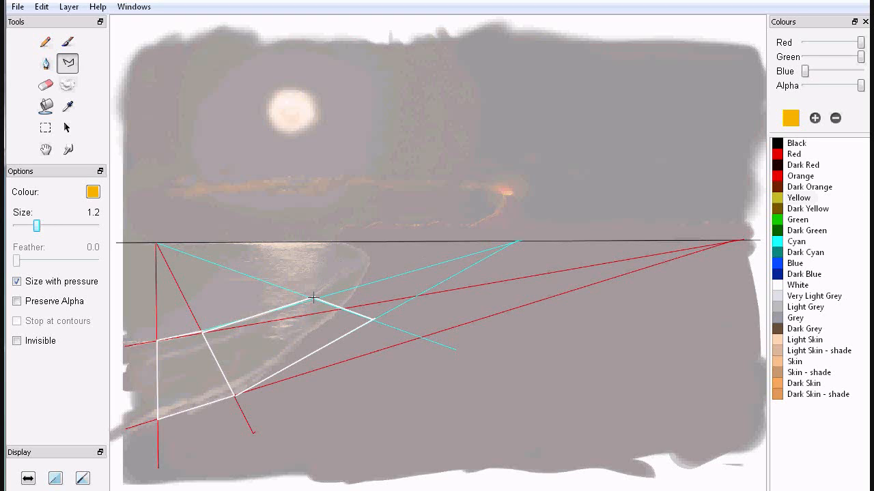
drag(311, 298, 381, 247)
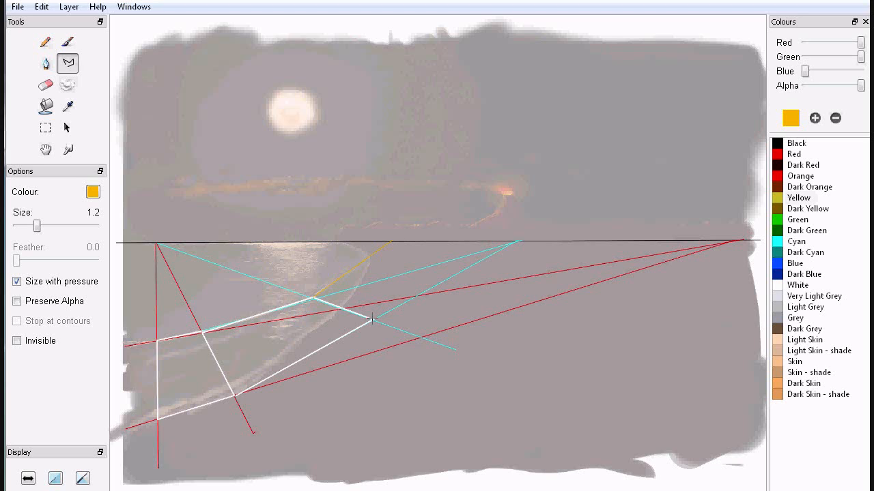
drag(372, 320, 393, 239)
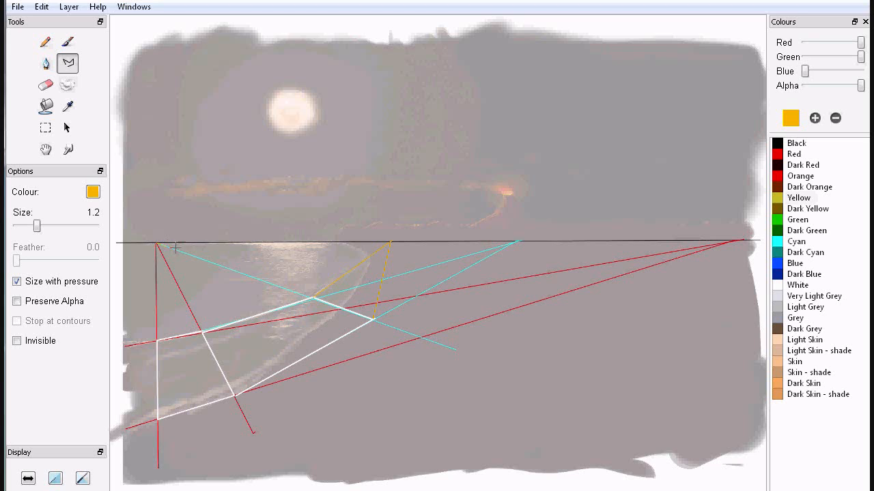
drag(170, 246, 488, 272)
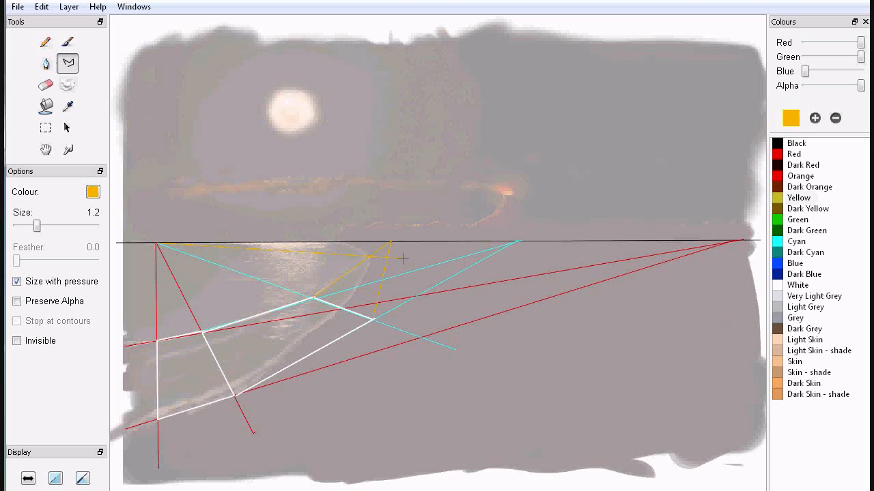
mouse_move(198, 314)
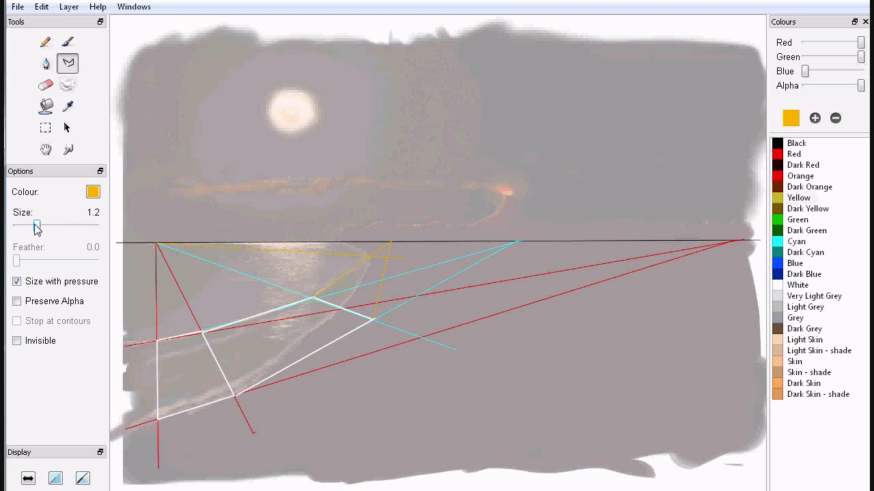
- Restore the 3.0 pen width and draw a third white shoreline polygon just below the horizon
drag(34, 230, 44, 229)
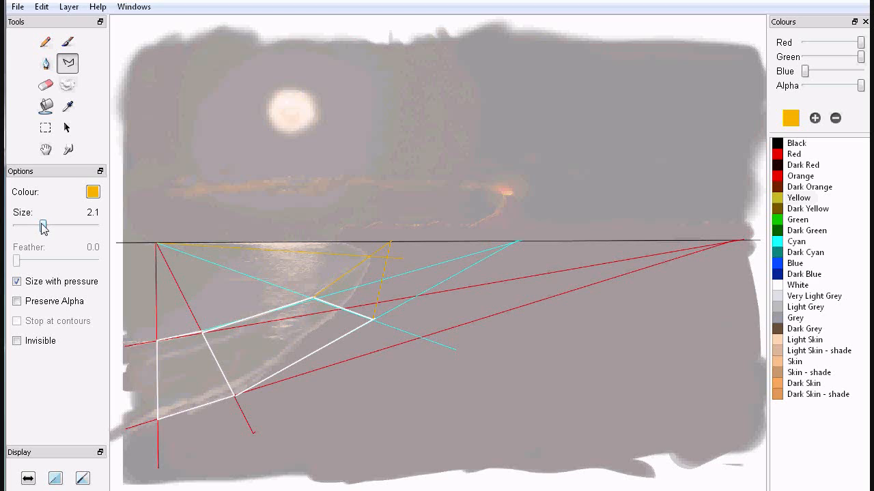
drag(42, 227, 49, 227)
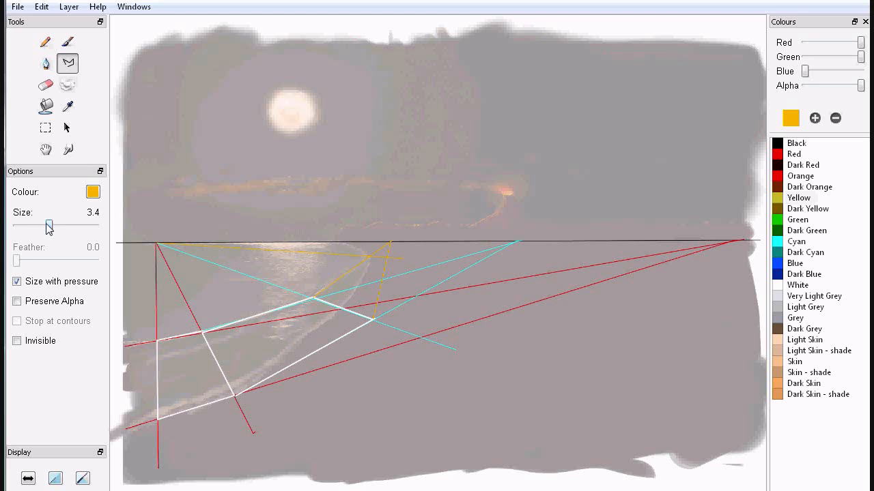
drag(49, 227, 47, 227)
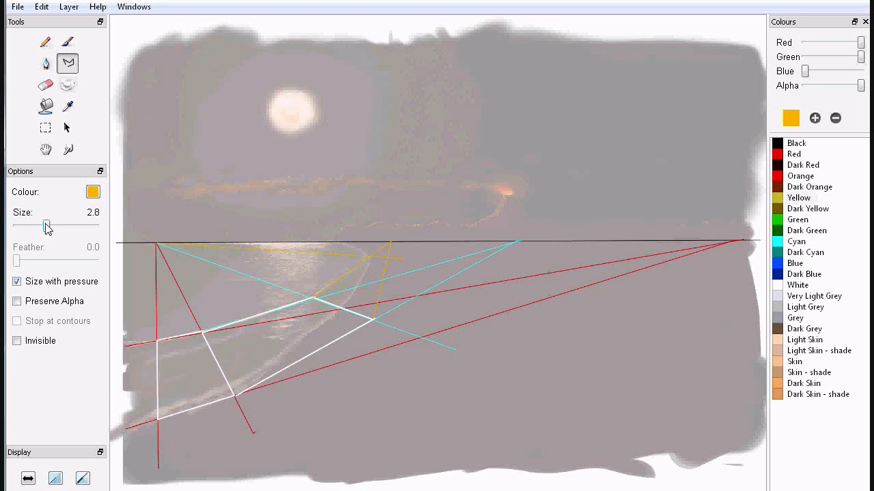
drag(47, 225, 52, 225)
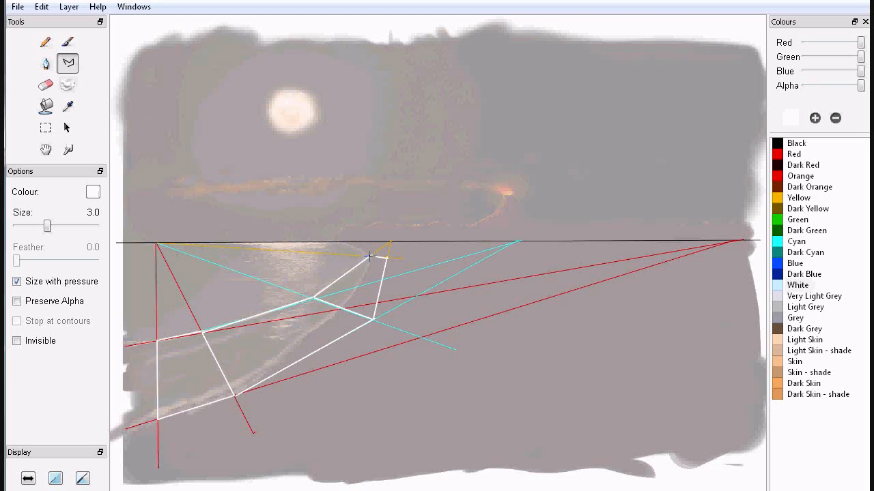
drag(371, 259, 344, 244)
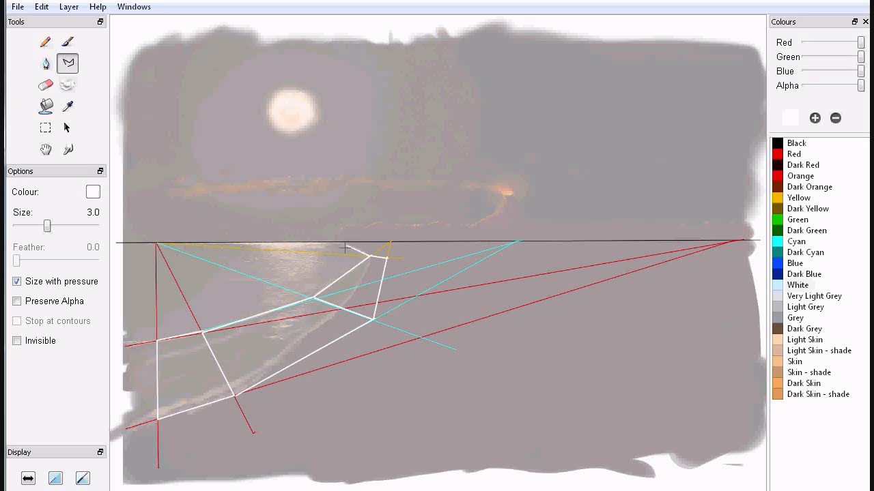